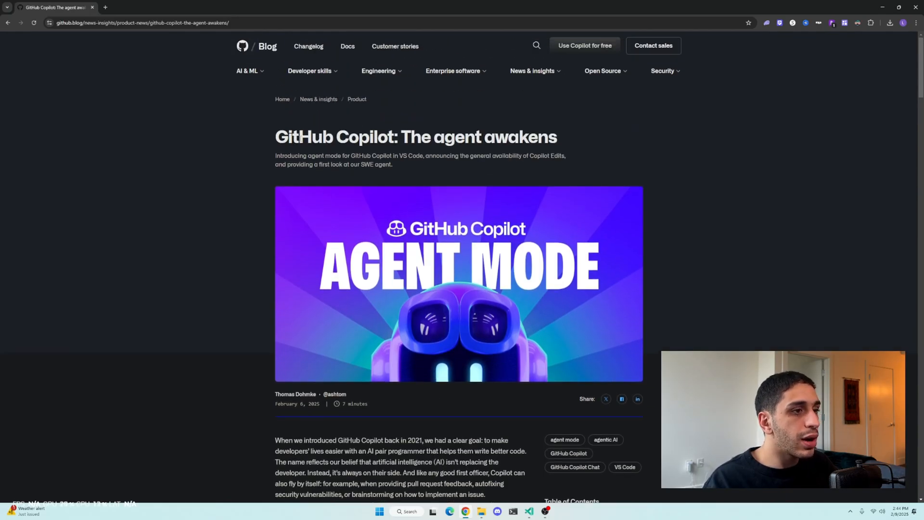
# Read through the GitHub blog post announcing Copilot agent mode from title to end
pyautogui.doubleClick(457, 136)
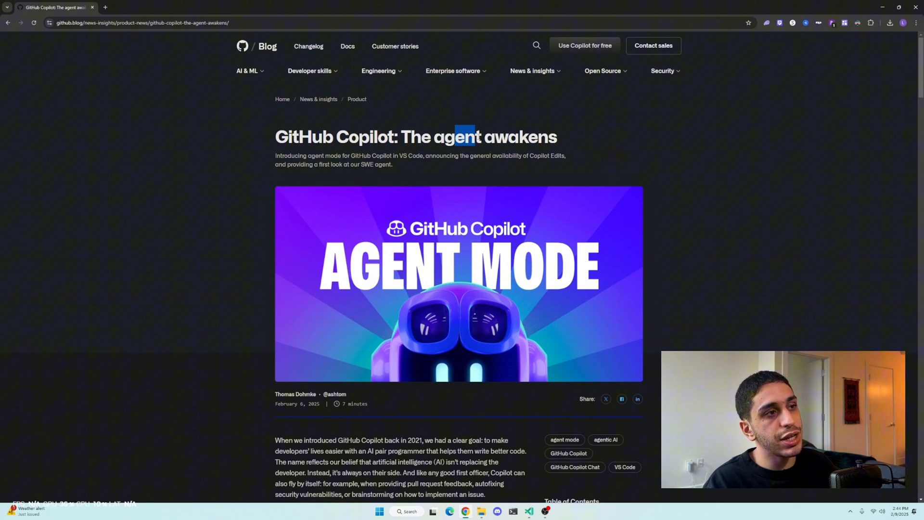
pyautogui.scroll(-3)
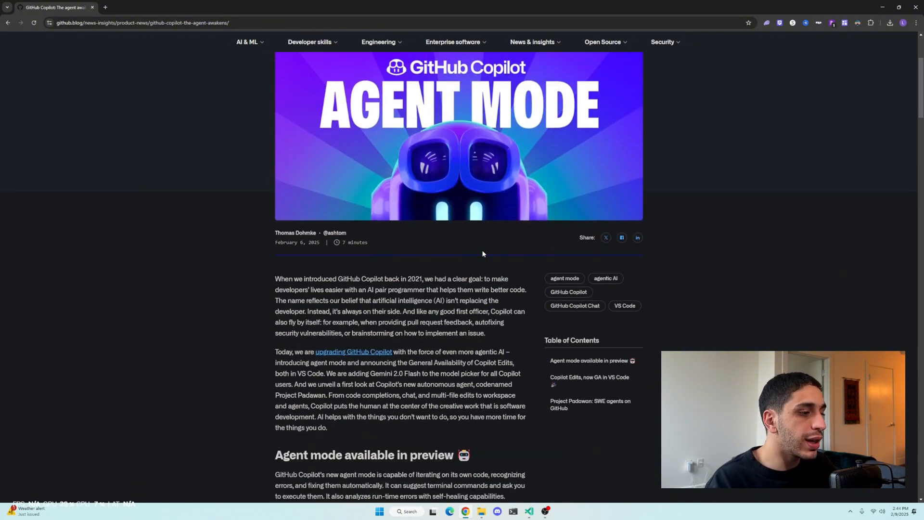
pyautogui.scroll(-3)
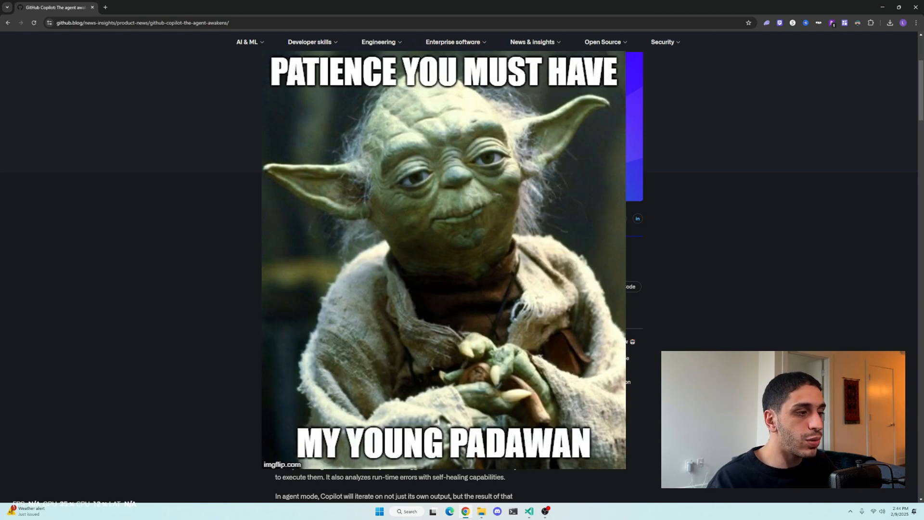
pyautogui.scroll(3)
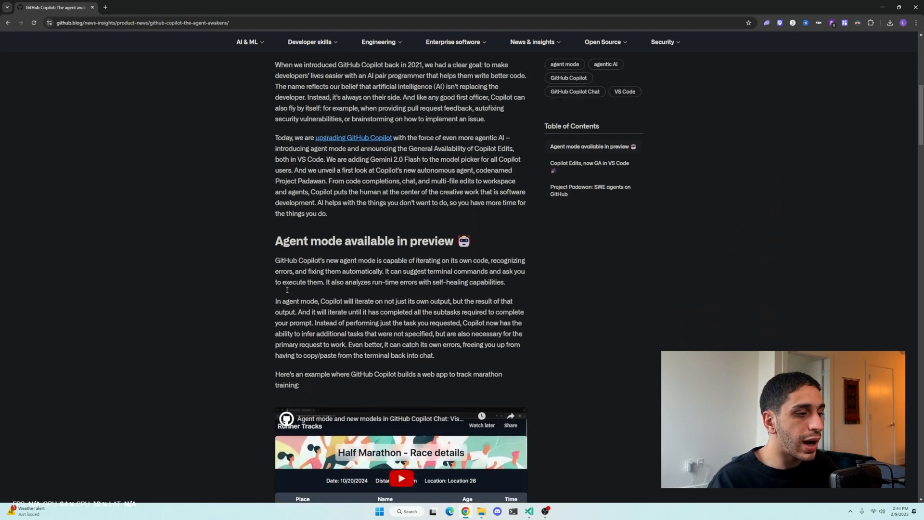
pyautogui.scroll(-3)
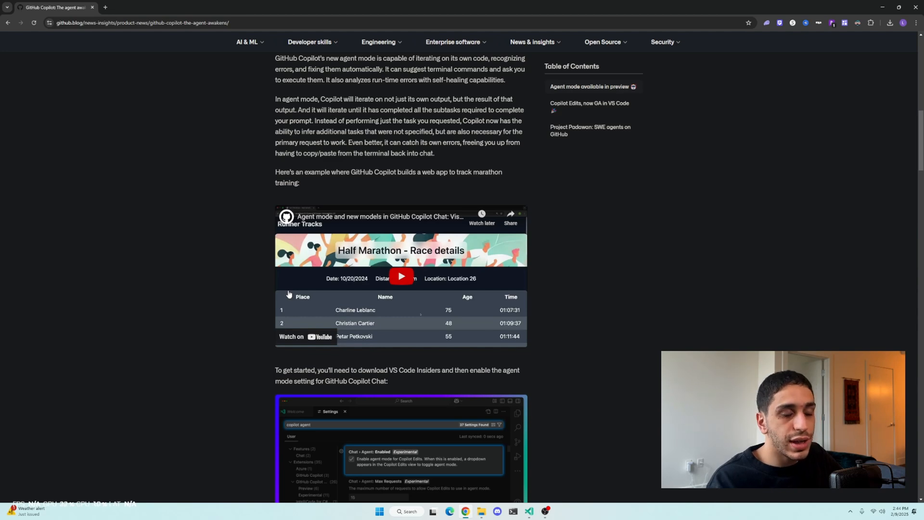
pyautogui.scroll(-3)
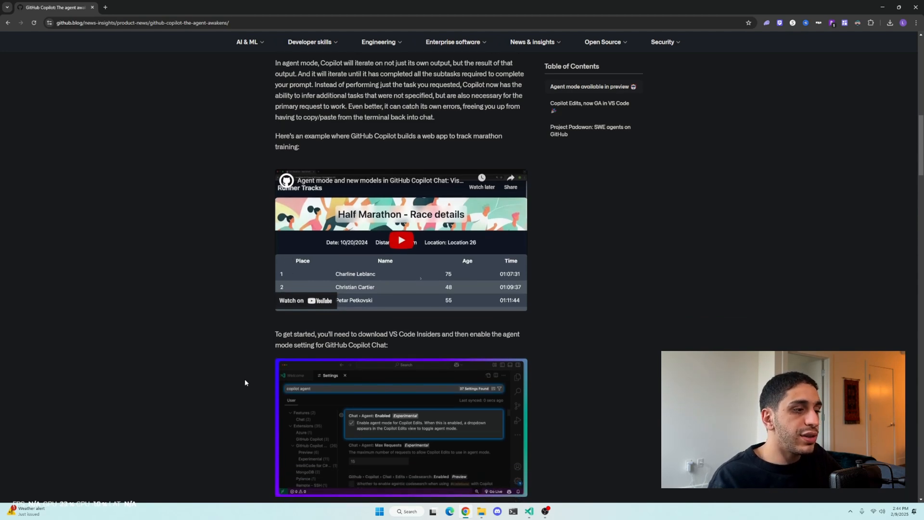
pyautogui.scroll(3)
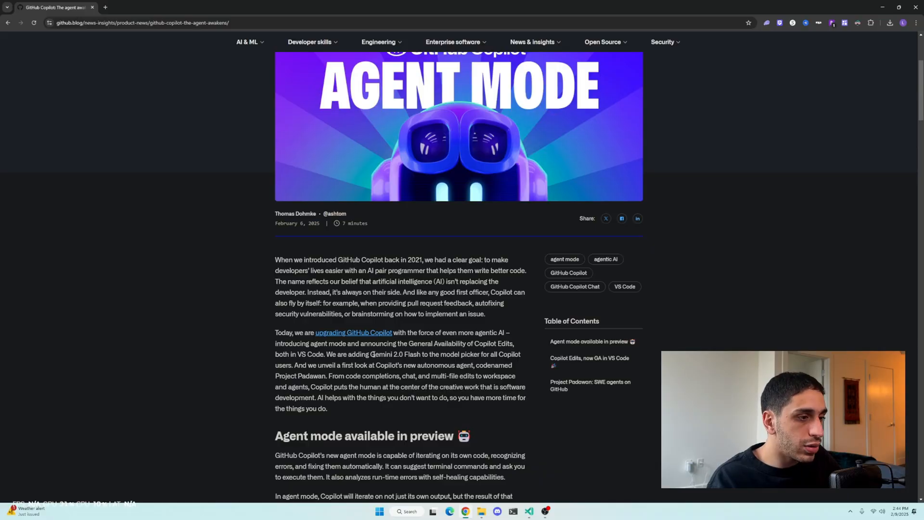
pyautogui.scroll(-3)
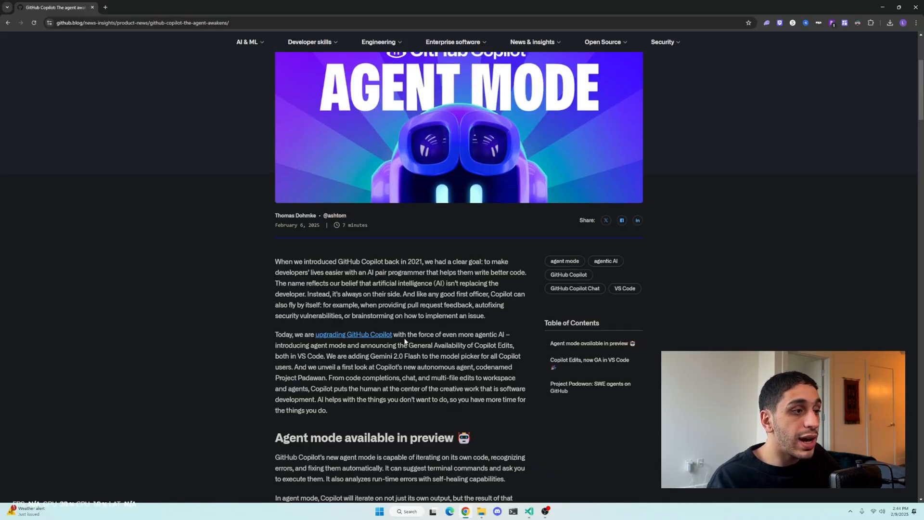
pyautogui.scroll(-3)
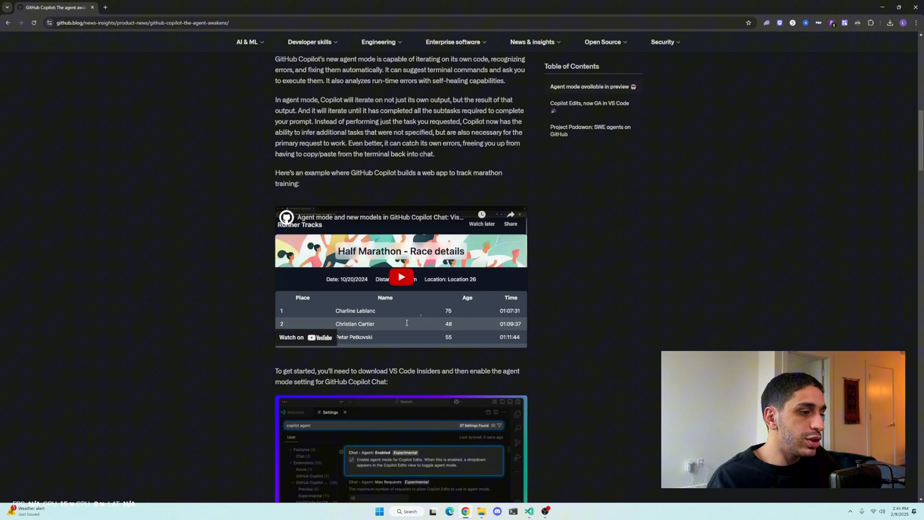
pyautogui.scroll(-3)
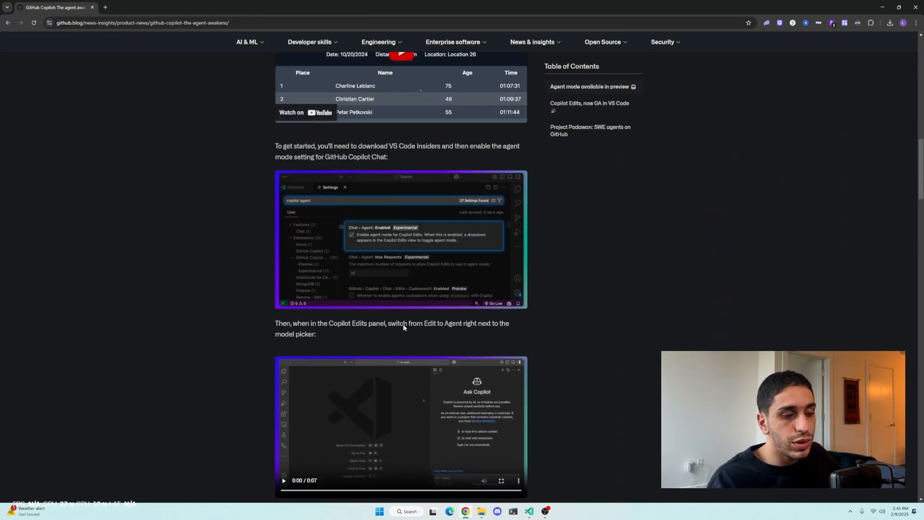
pyautogui.scroll(-3)
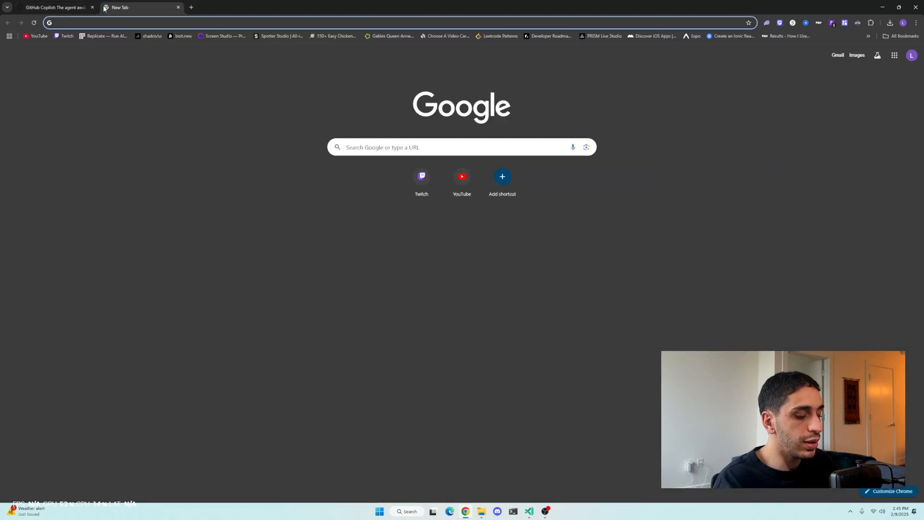
# Search 'vscode insiders', reach the VS Code Insiders download page, then switch to the Insiders editor
pyautogui.write('vscode agents')
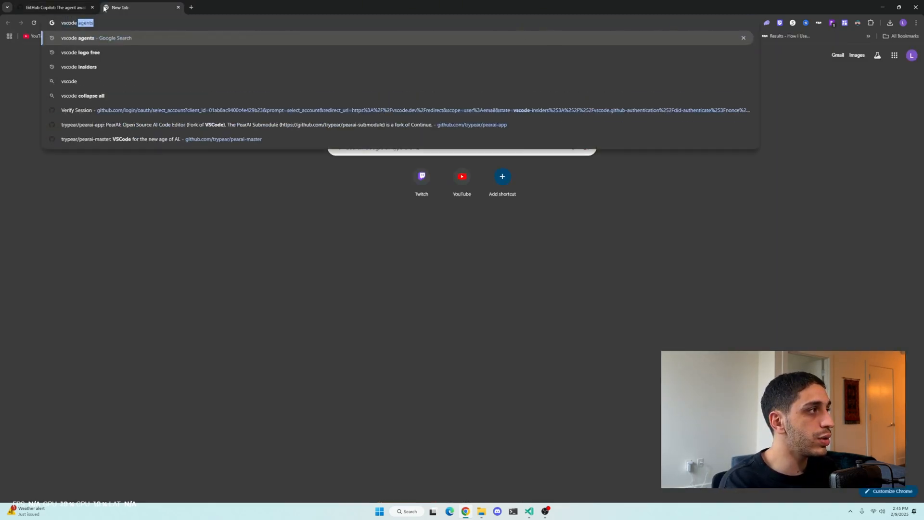
pyautogui.click(77, 67)
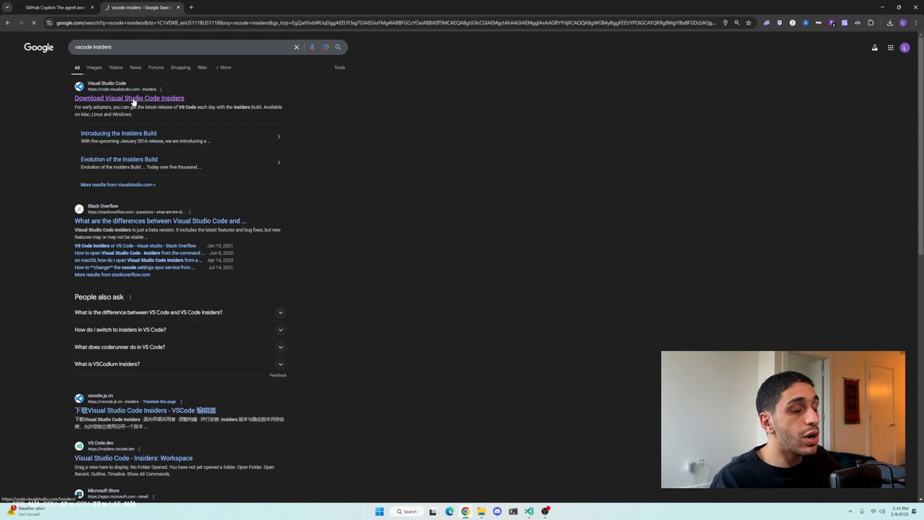
pyautogui.click(128, 99)
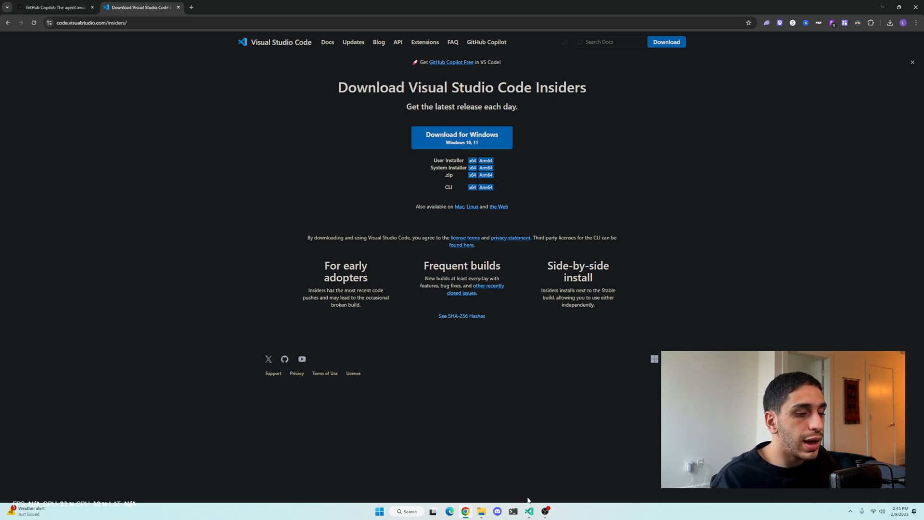
pyautogui.click(529, 511)
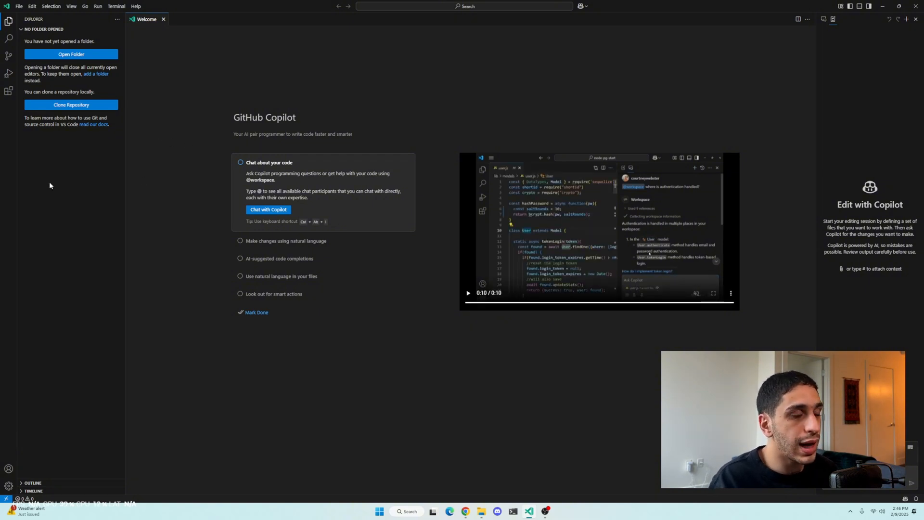
# Inspect the installed GitHub Copilot and Copilot Chat extensions, return to Explorer and close the Welcome page
pyautogui.click(8, 88)
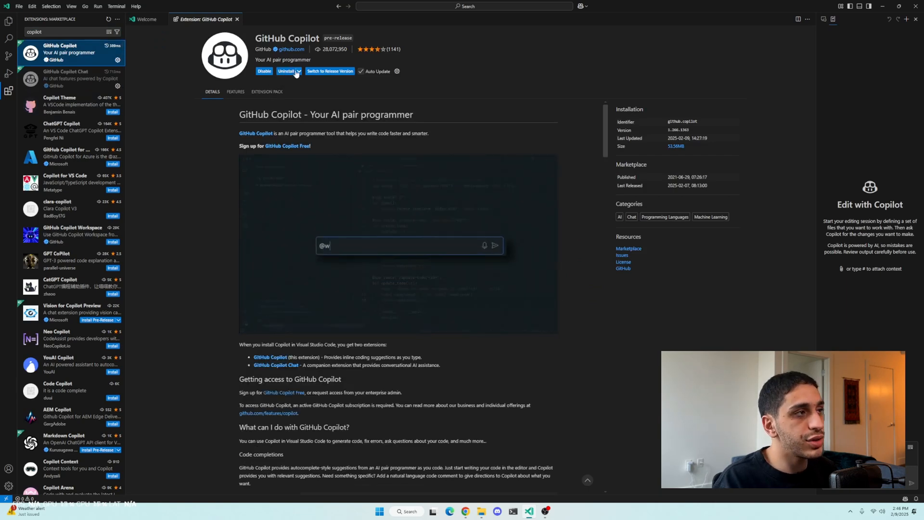
pyautogui.click(72, 78)
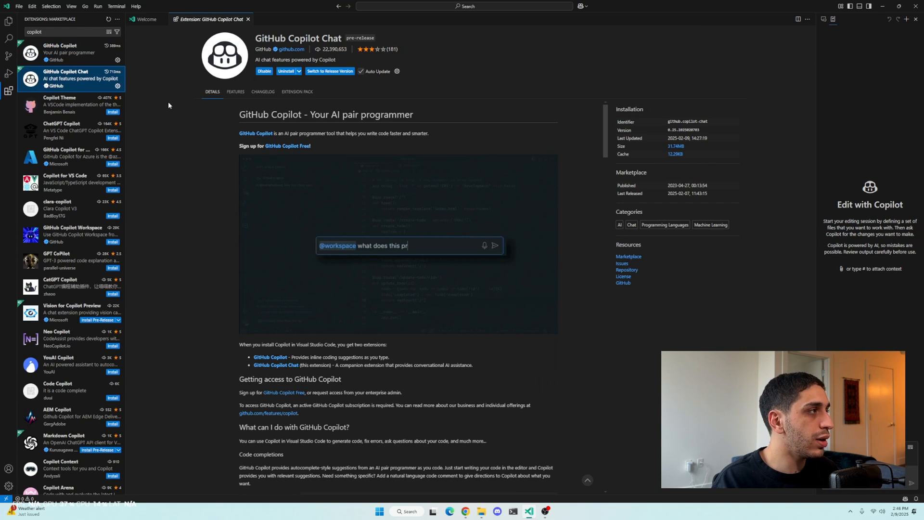
pyautogui.moveTo(80, 82)
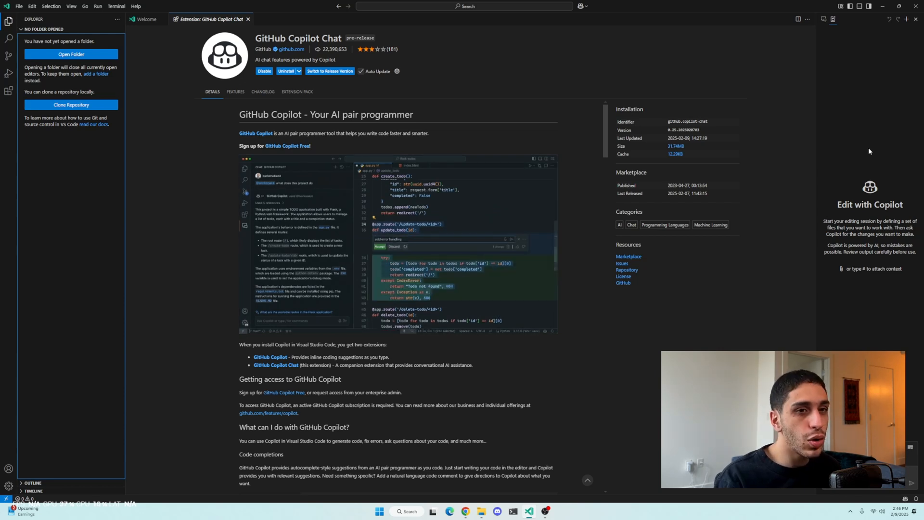
pyautogui.write('@workspace what doe')
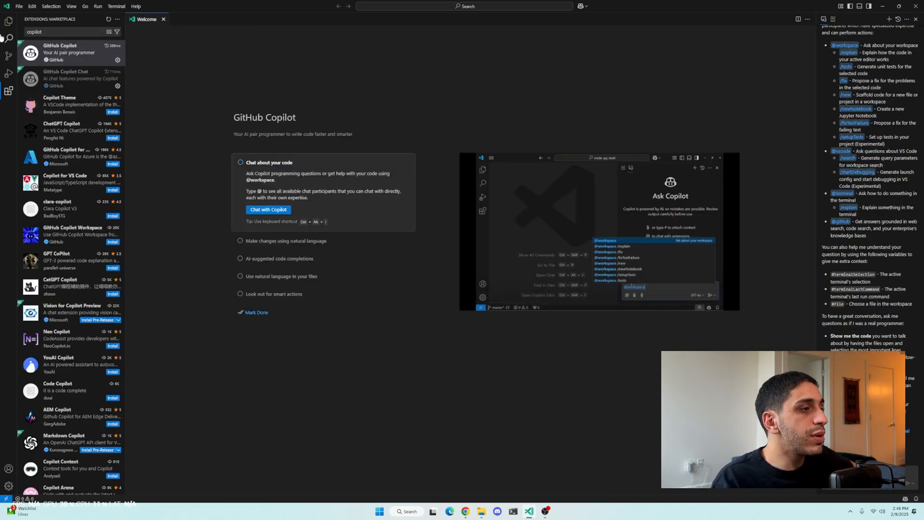
pyautogui.click(5, 19)
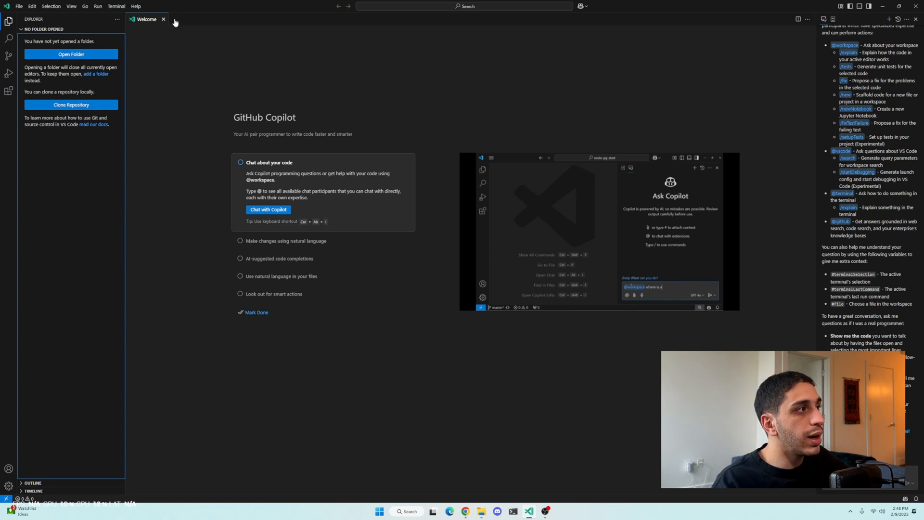
pyautogui.click(163, 19)
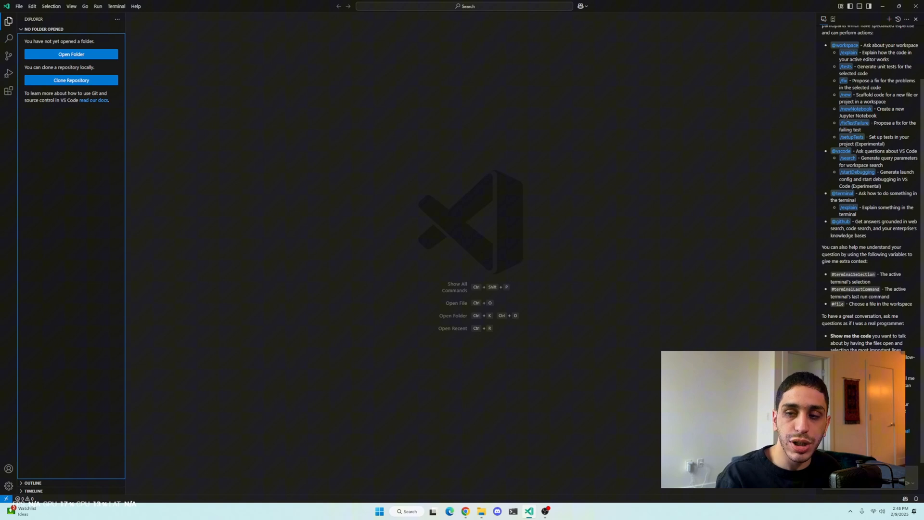
pyautogui.moveTo(838, 18)
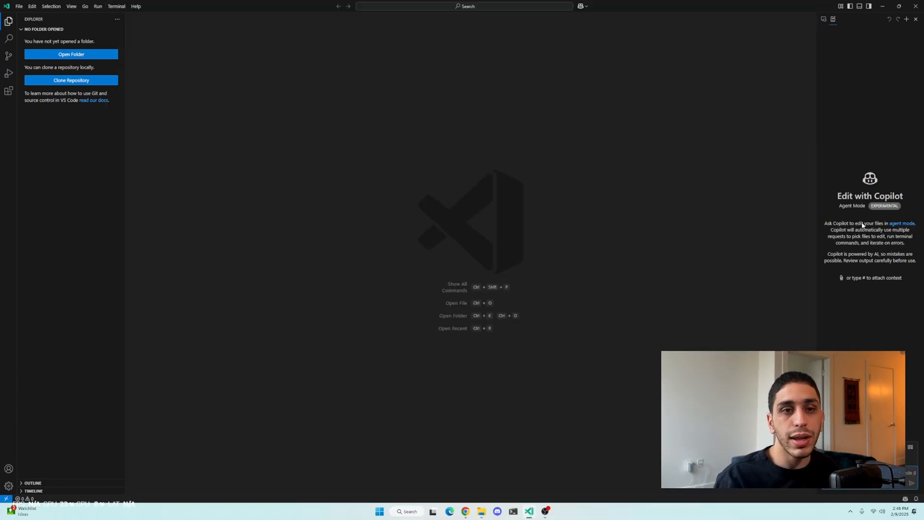
pyautogui.moveTo(884, 235)
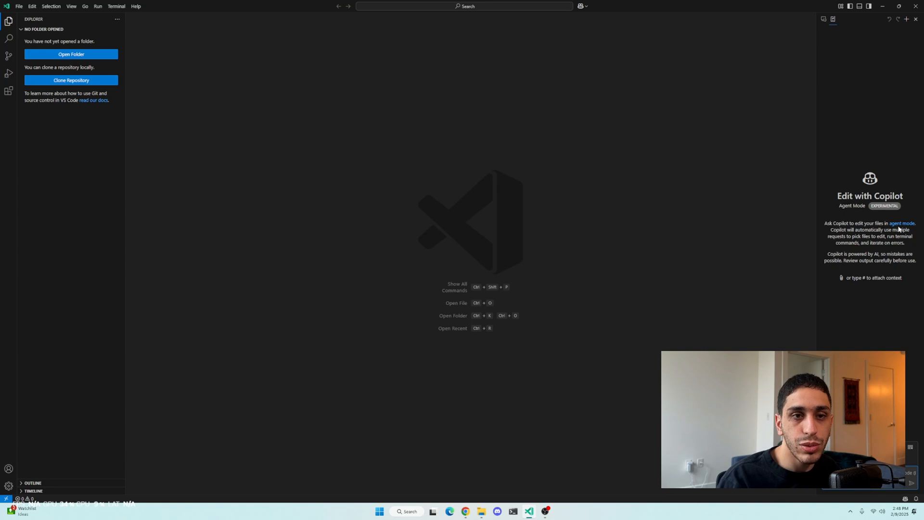
pyautogui.moveTo(855, 242)
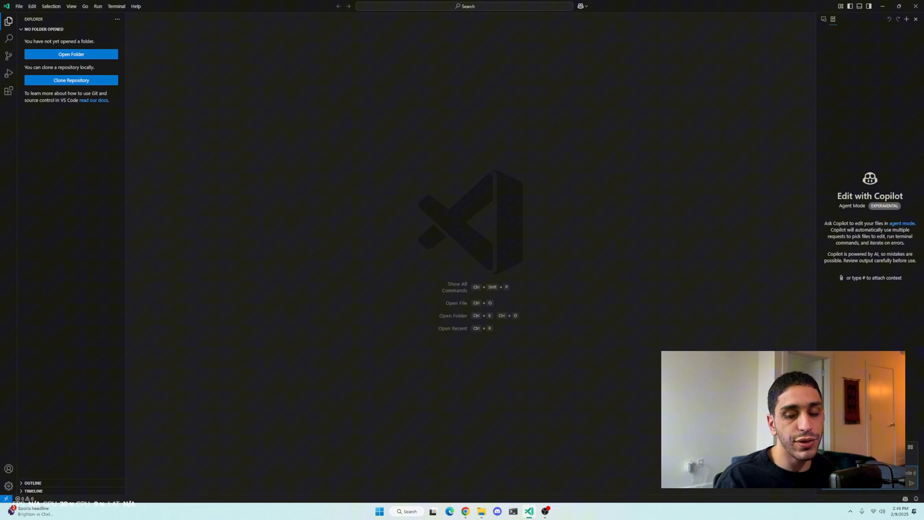
pyautogui.moveTo(474, 390)
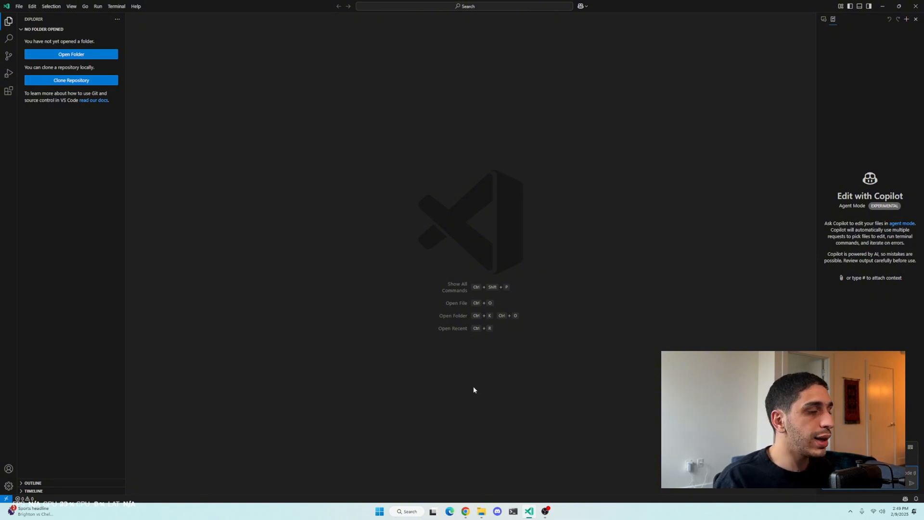
pyautogui.moveTo(842, 292)
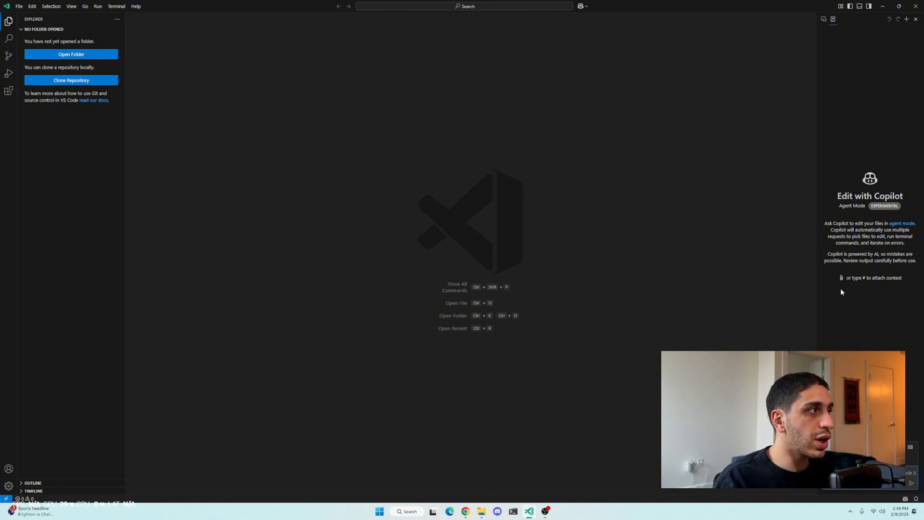
pyautogui.moveTo(545, 183)
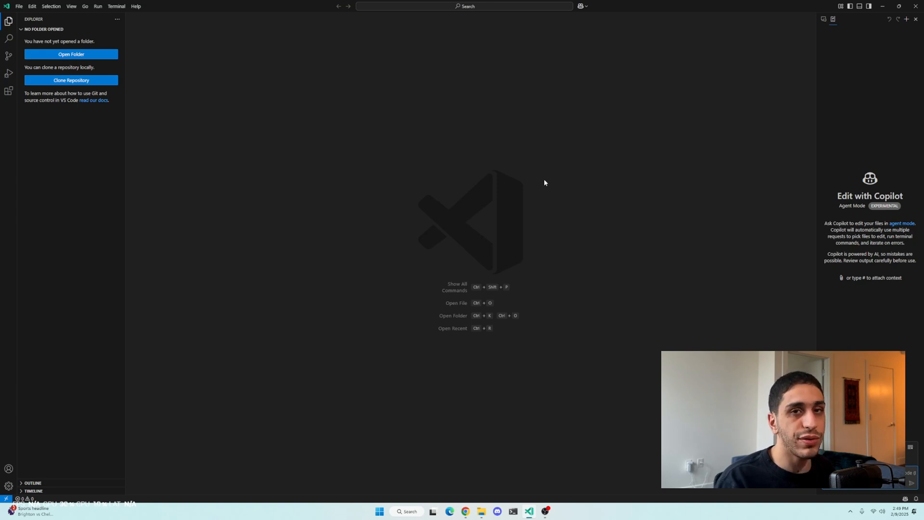
pyautogui.moveTo(339, 217)
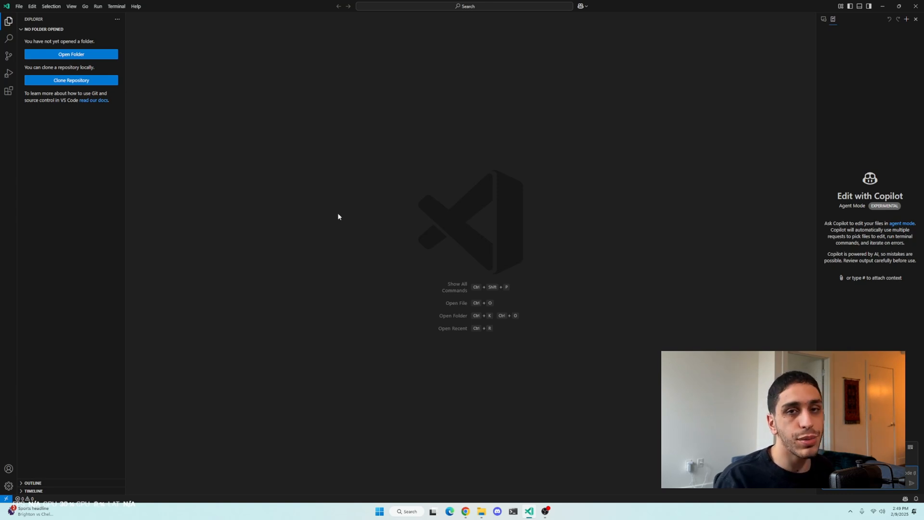
pyautogui.moveTo(276, 205)
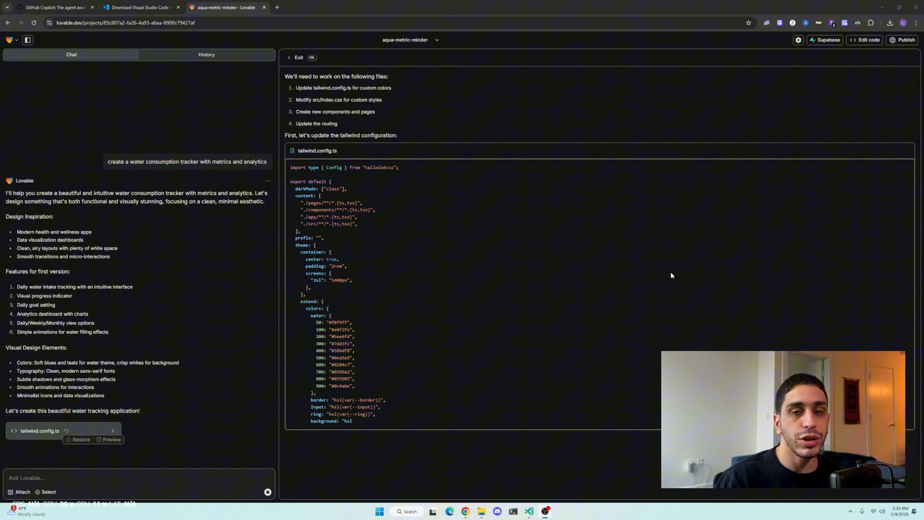
# Follow Lovable's generated tailwind.config.ts and component code until the AquaMetric preview loads
pyautogui.scroll(-3)
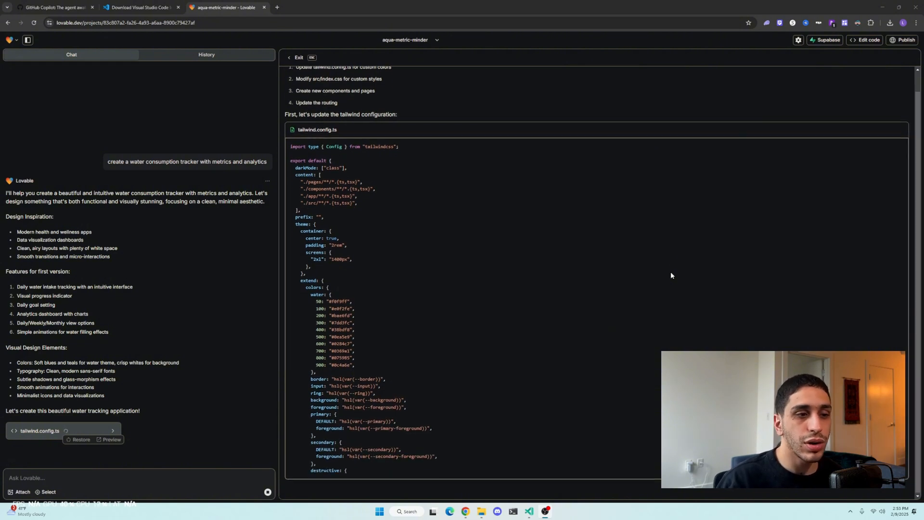
pyautogui.scroll(-3)
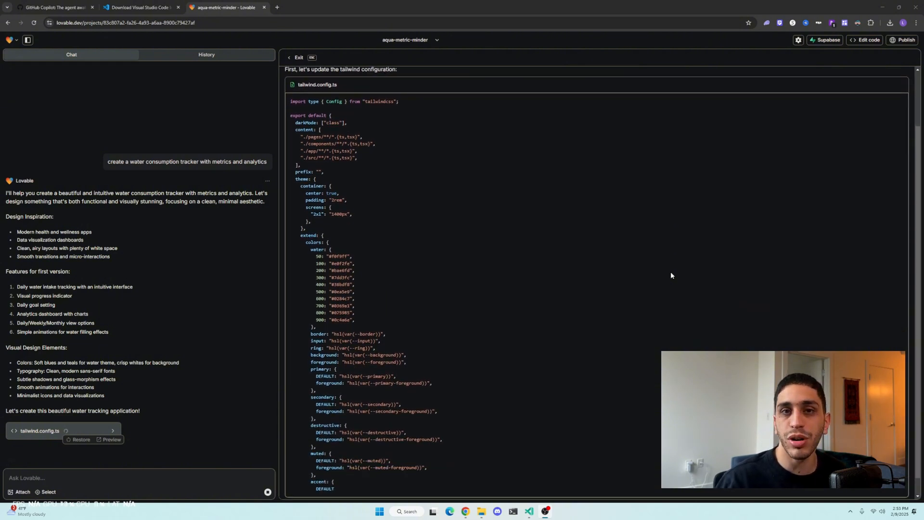
pyautogui.scroll(-3)
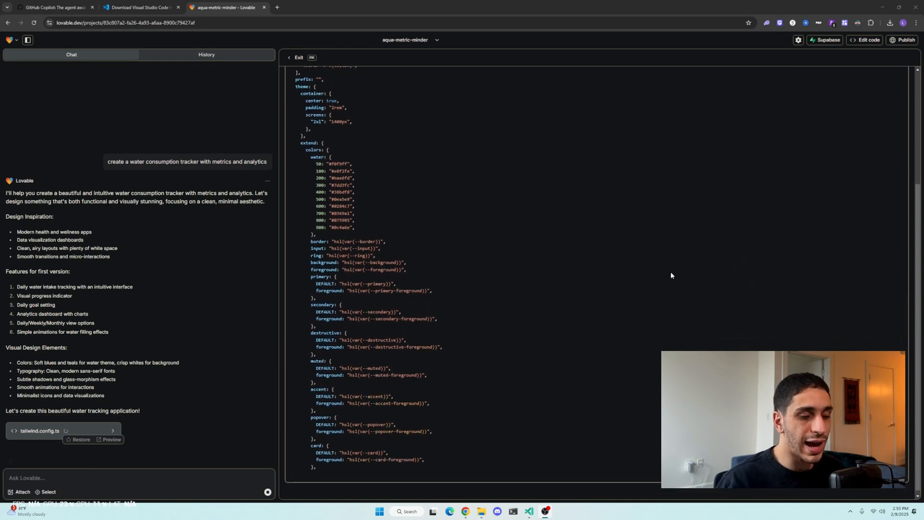
pyautogui.scroll(-3)
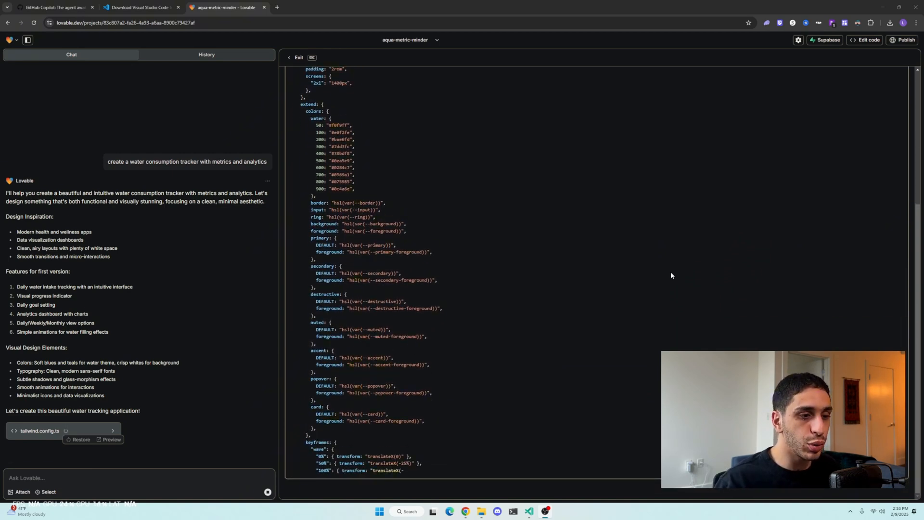
pyautogui.scroll(-3)
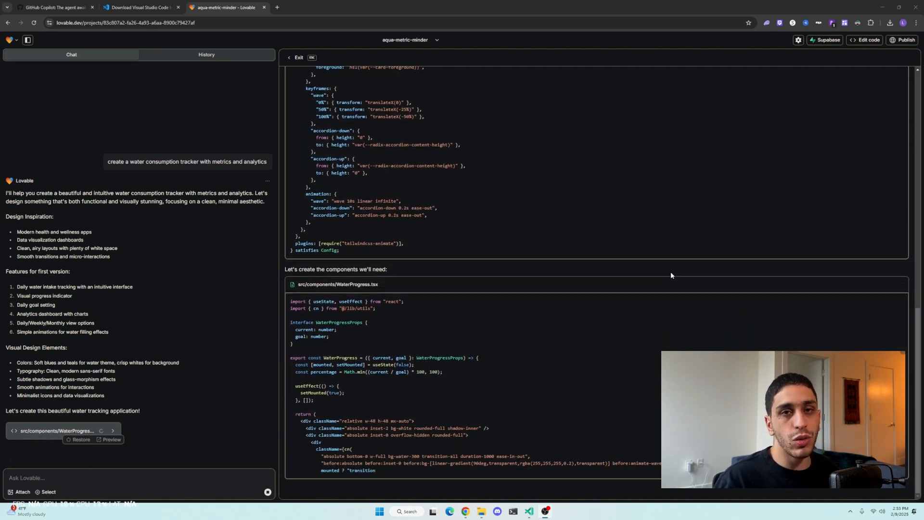
pyautogui.scroll(-3)
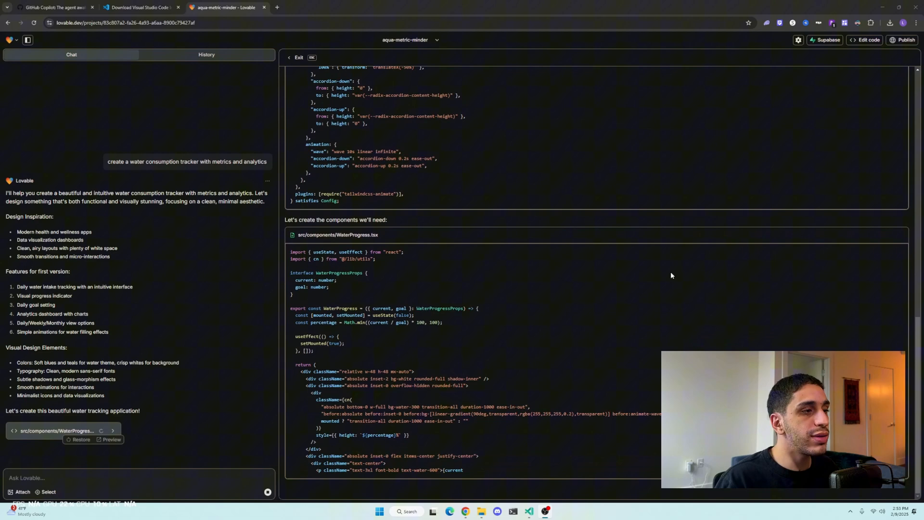
pyautogui.scroll(-3)
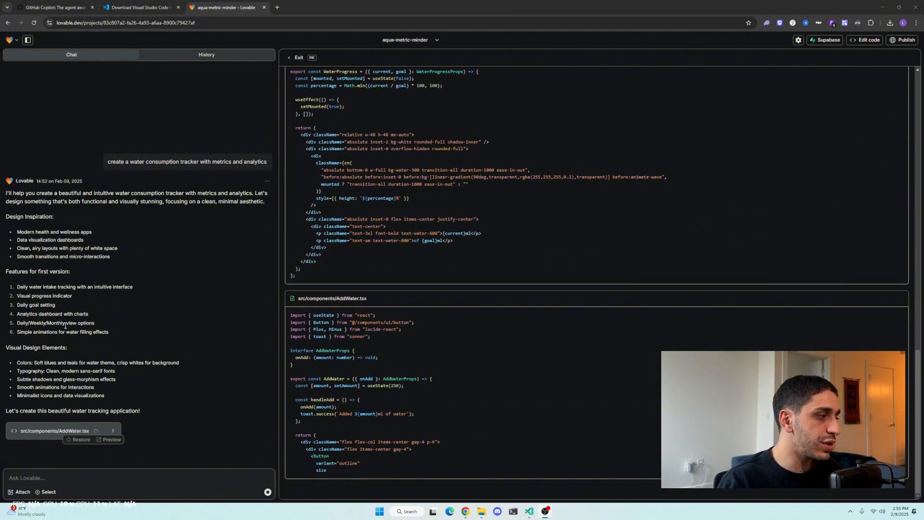
pyautogui.scroll(-3)
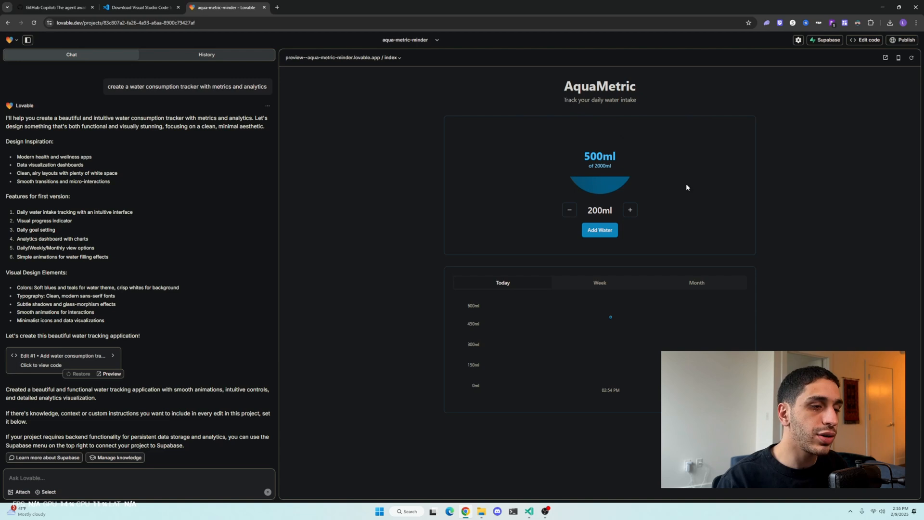
# Log another water serving, view monthly stats, and transfer the project repository to GitHub
pyautogui.click(600, 230)
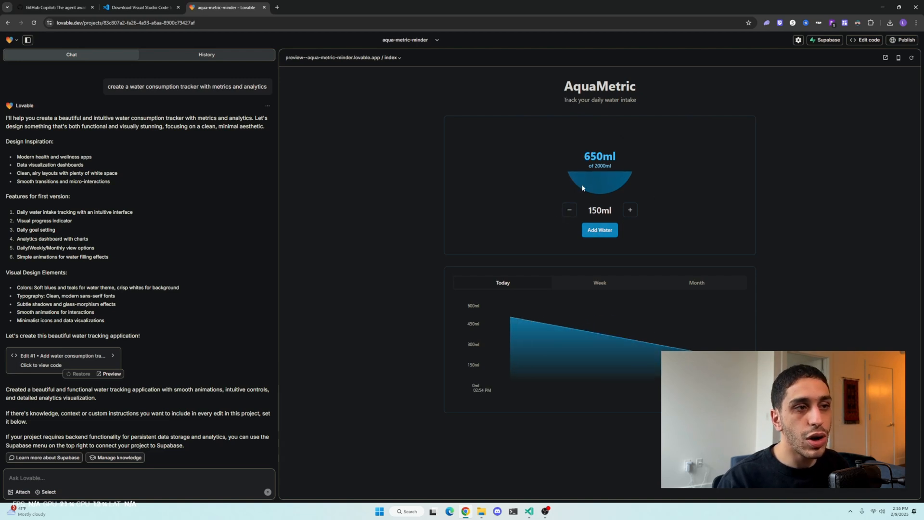
pyautogui.moveTo(570, 329)
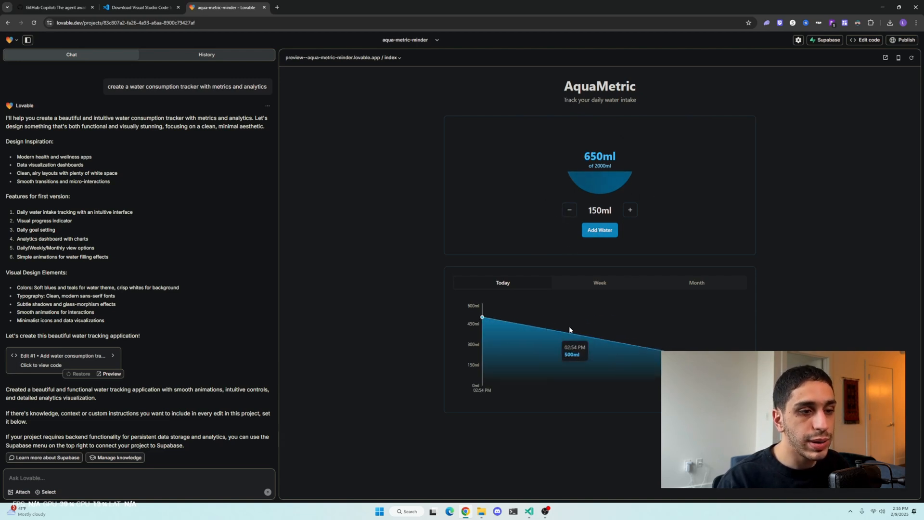
pyautogui.click(697, 283)
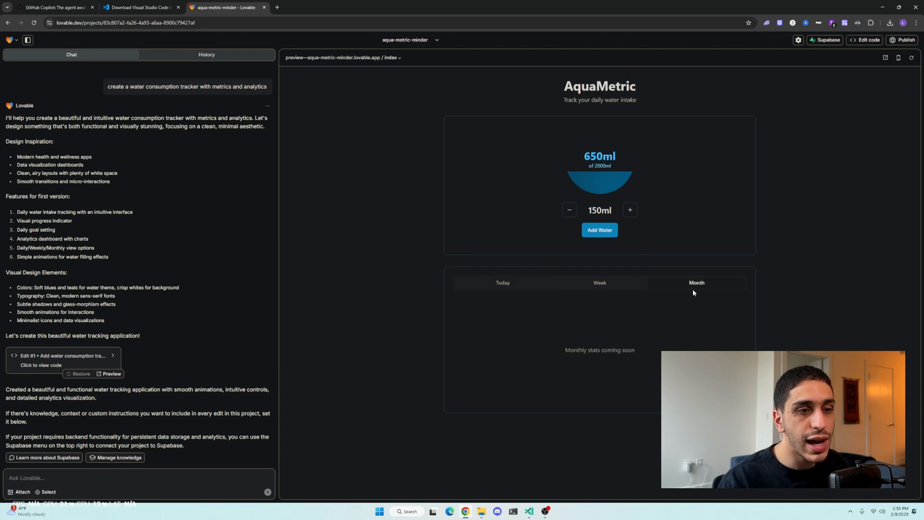
pyautogui.click(502, 283)
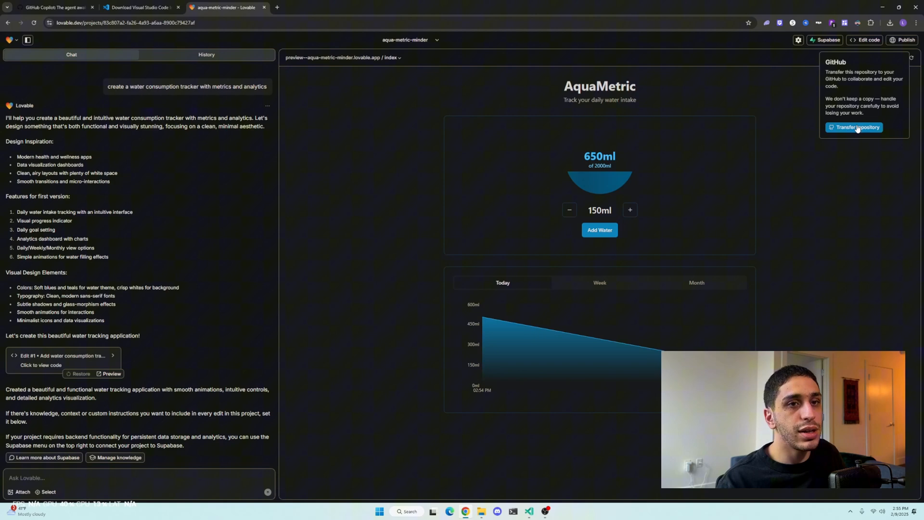
pyautogui.click(855, 127)
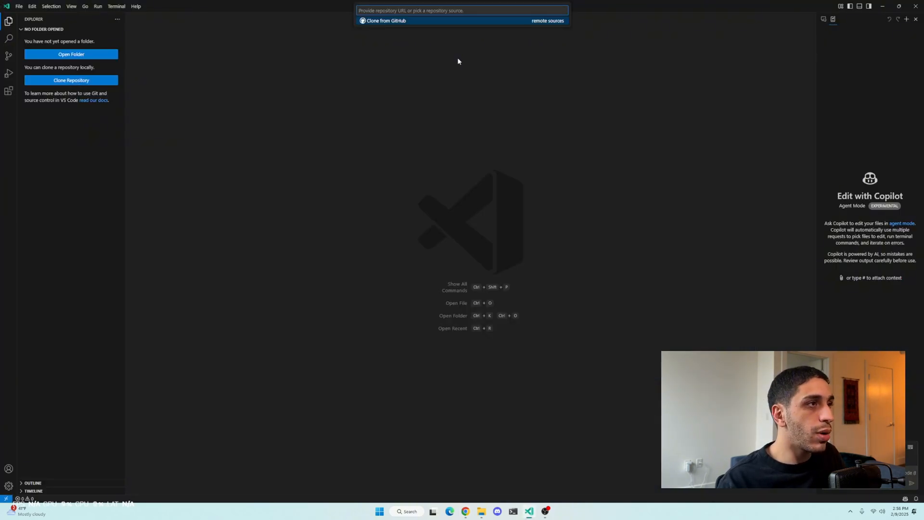
pyautogui.write('https://github.com/1ai7h/aqua-metric-minder.git')
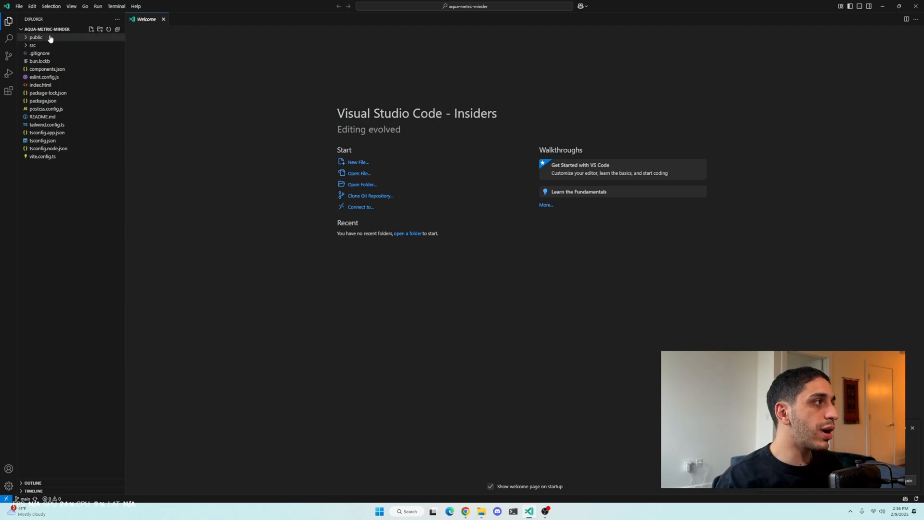
pyautogui.moveTo(37, 45)
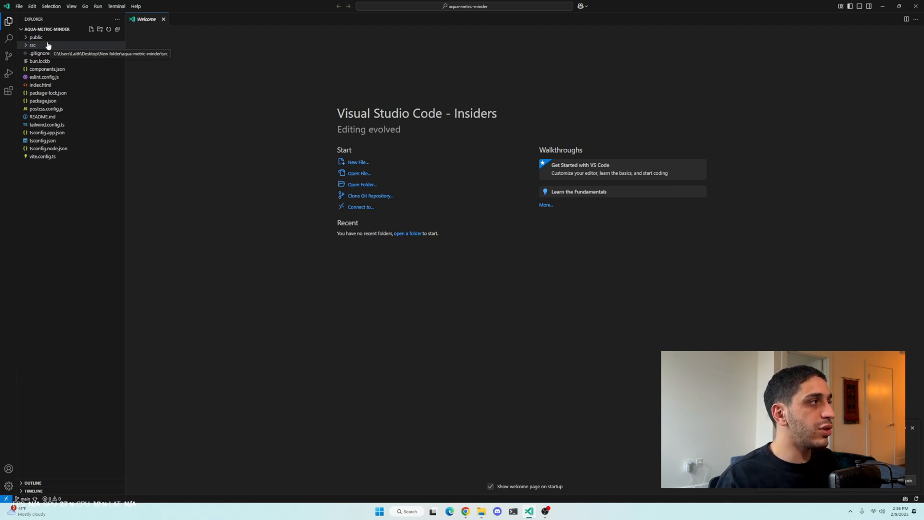
pyautogui.moveTo(414, 380)
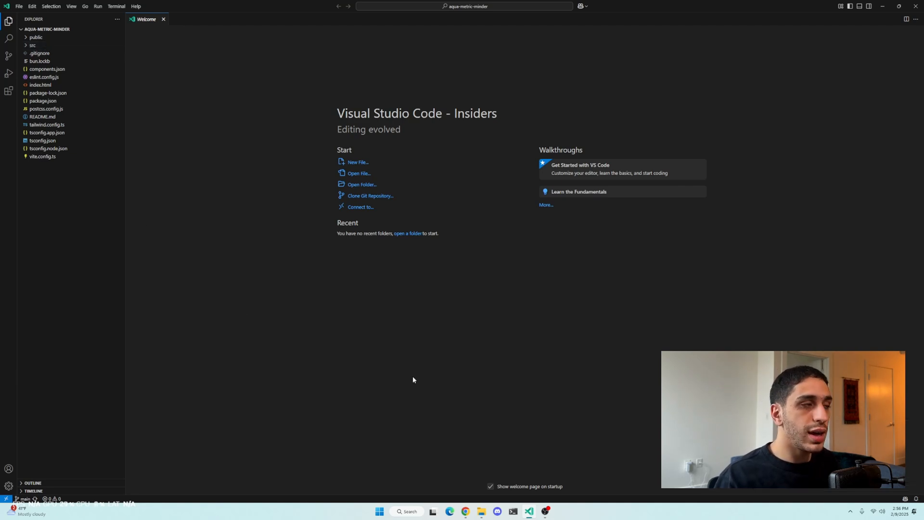
pyautogui.moveTo(7, 90)
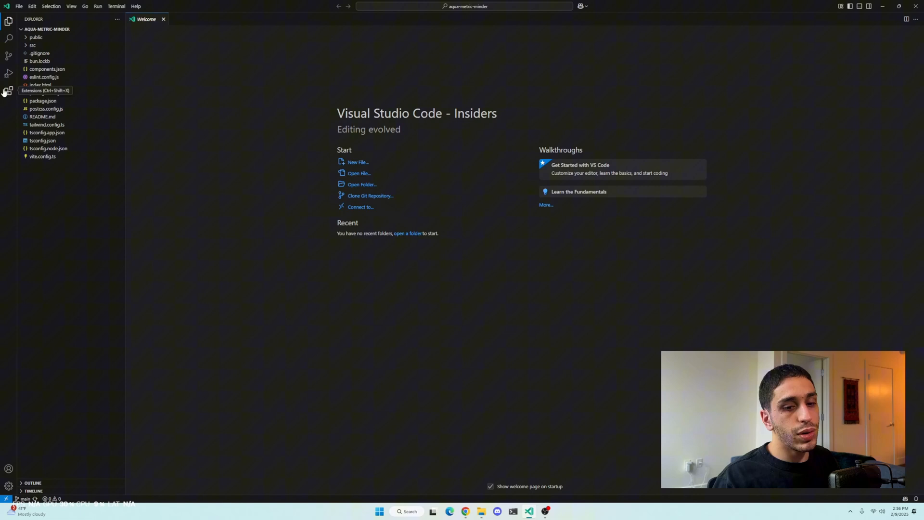
# Check the installed Copilot extensions and return to the project explorer before prompting the agent
pyautogui.click(7, 91)
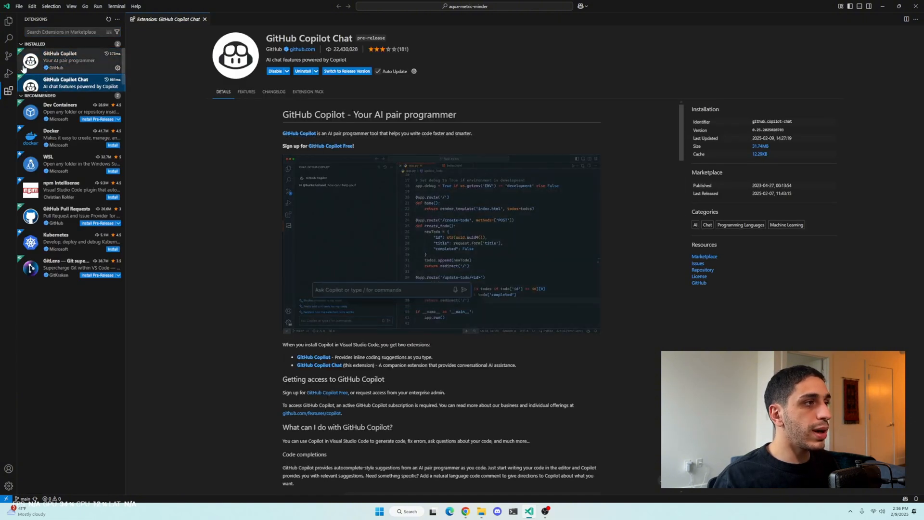
pyautogui.click(6, 19)
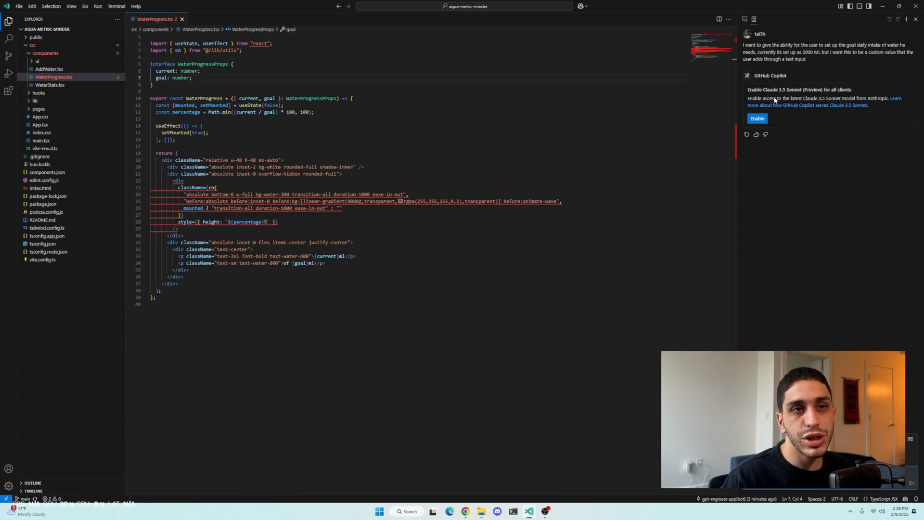
# Enable Claude 3.5 Sonnet for Copilot and select the hardcoded 2000 ml goal in Index.tsx
pyautogui.click(757, 118)
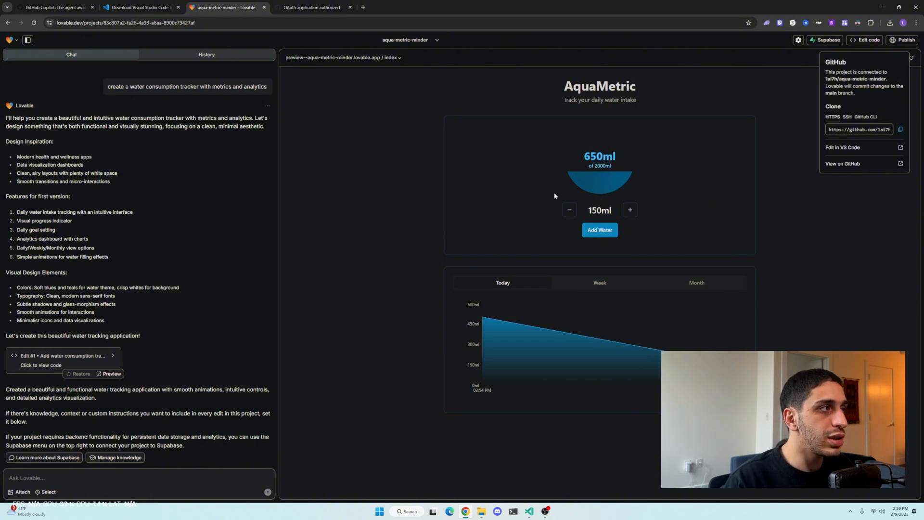
pyautogui.doubleClick(601, 165)
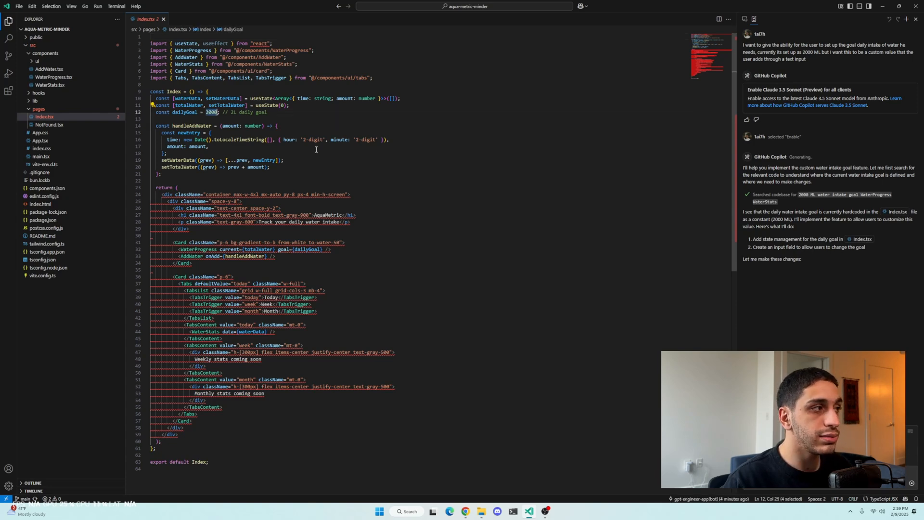
pyautogui.moveTo(482, 262)
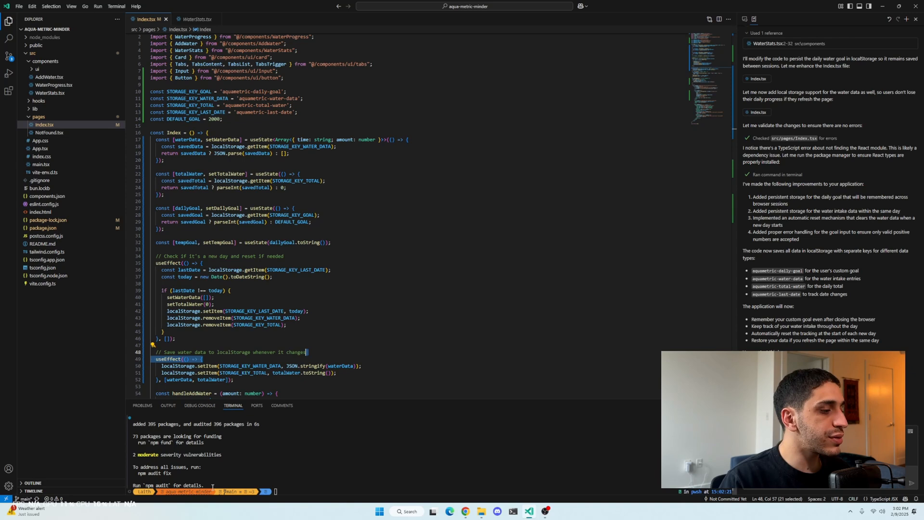
pyautogui.moveTo(53, 252)
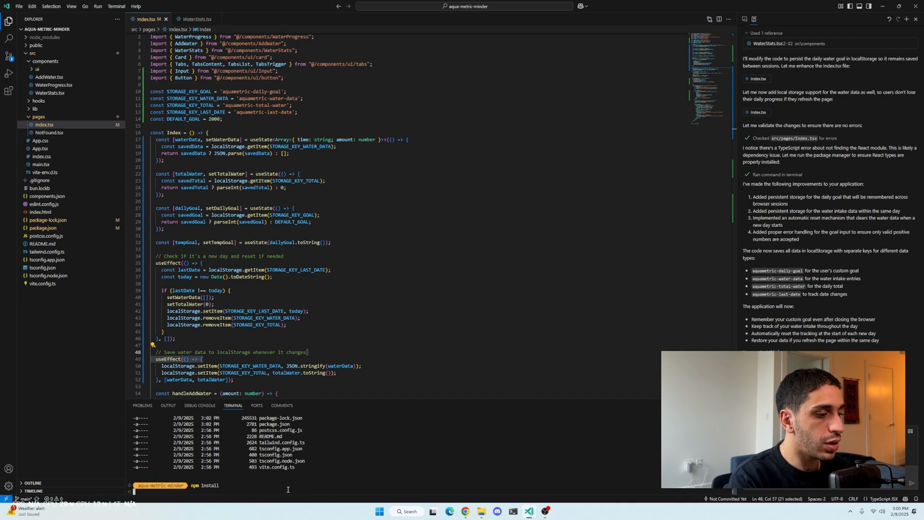
# Run the install, then compare the local tracker's goal field against the Lovable preview and return to the editor
pyautogui.press('Enter')
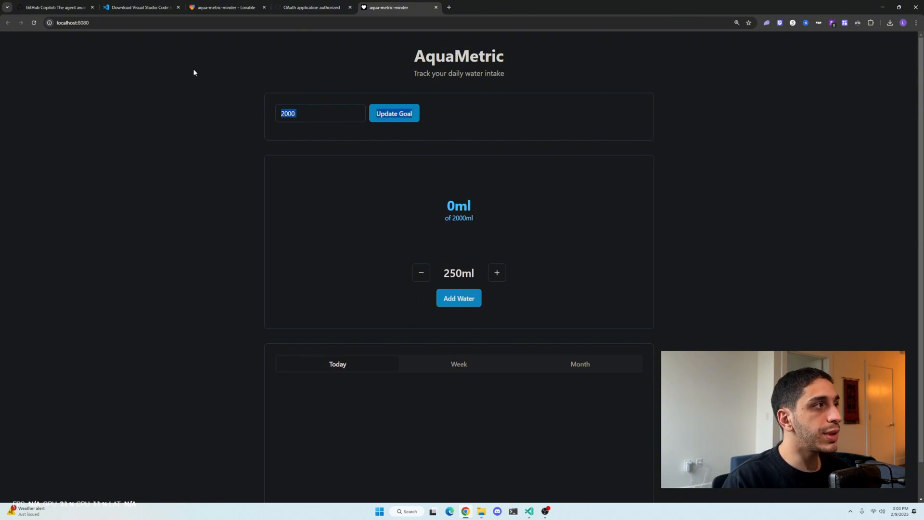
pyautogui.click(225, 8)
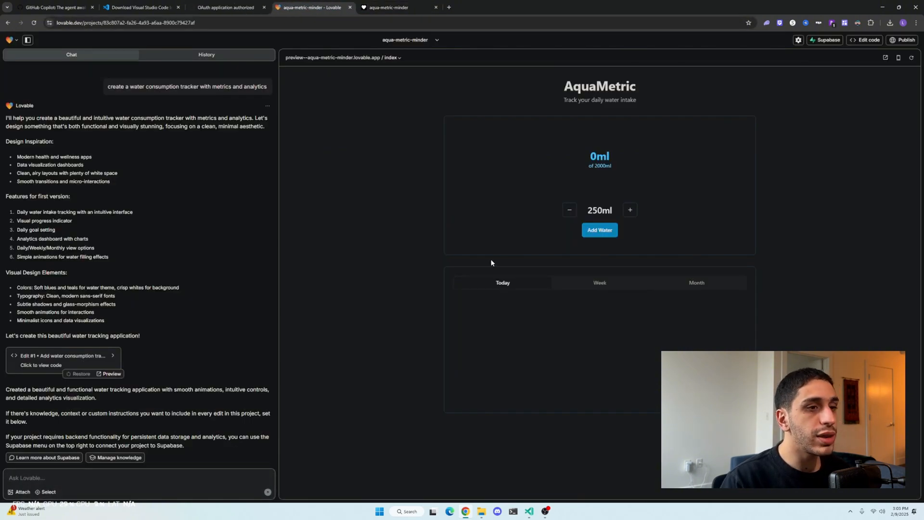
pyautogui.click(396, 8)
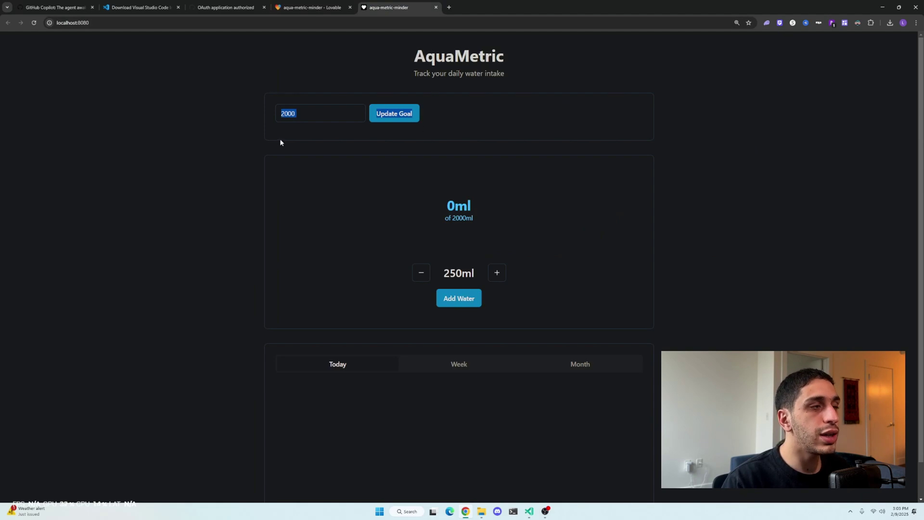
pyautogui.click(310, 8)
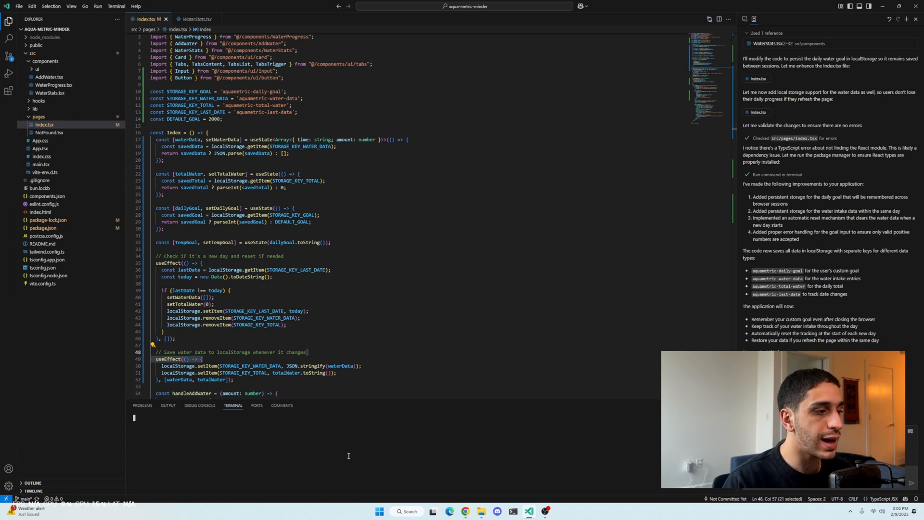
pyautogui.write('git ad')
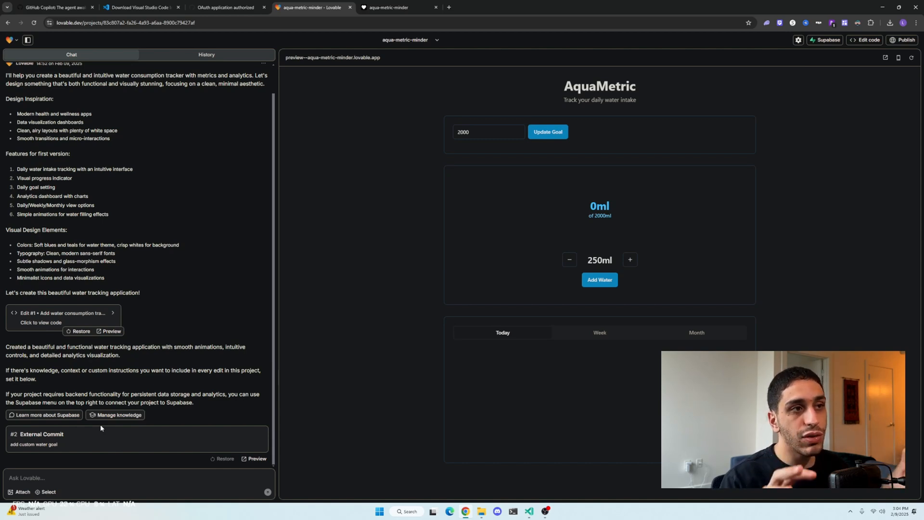
pyautogui.moveTo(453, 138)
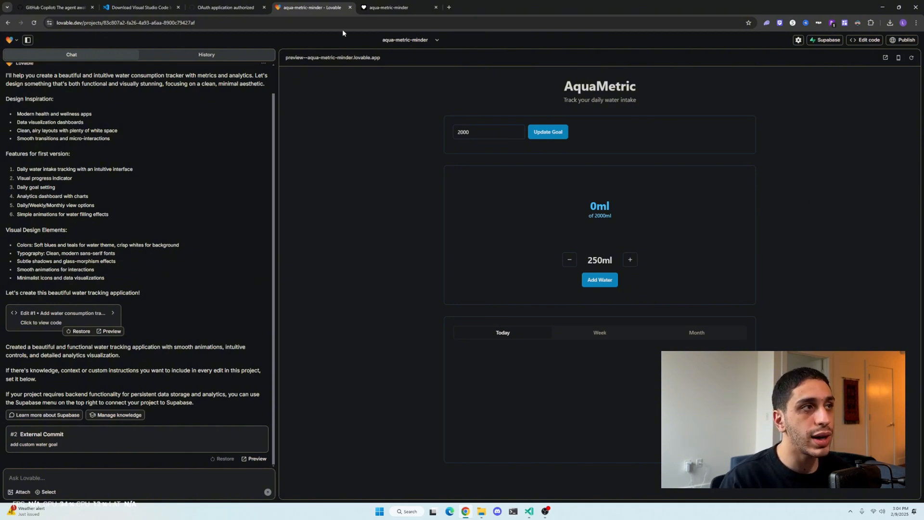
# Set the preview's daily goal to 3500 ml (after trying 2500) and view the weekly stats
pyautogui.write('2500')
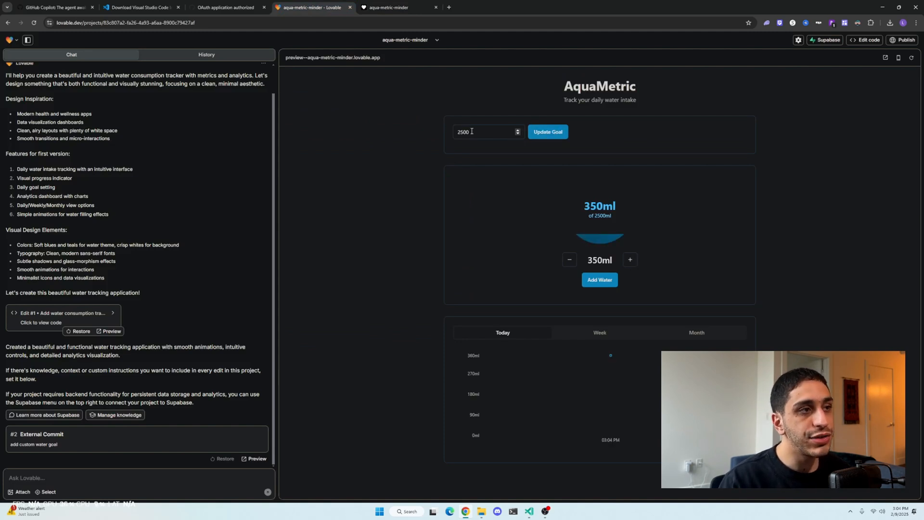
pyautogui.write('3500')
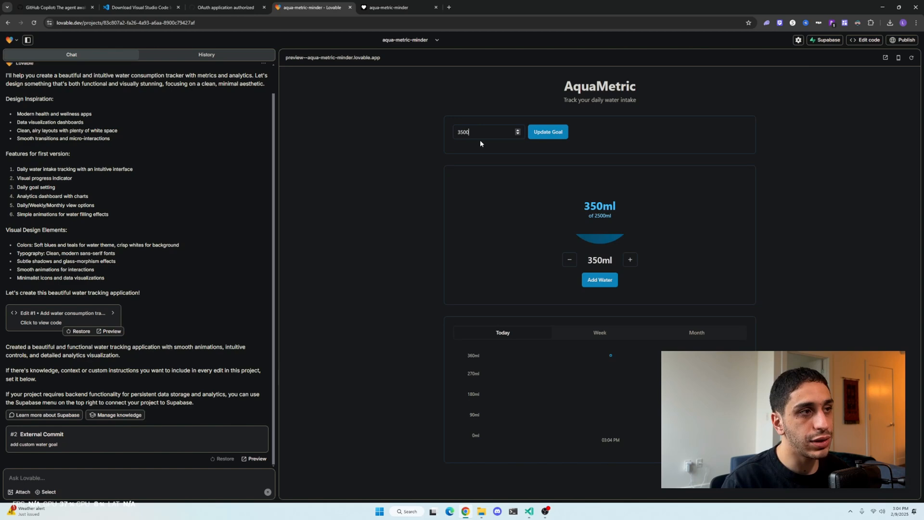
pyautogui.click(547, 131)
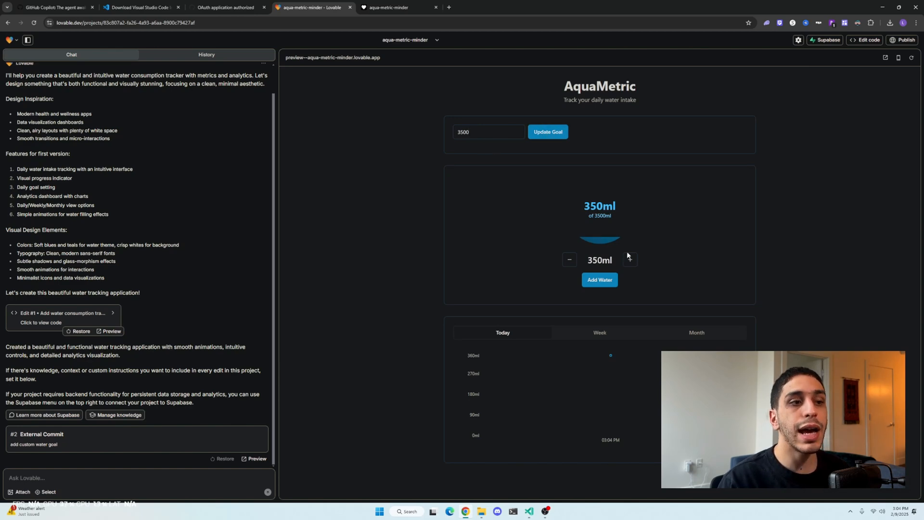
pyautogui.click(600, 332)
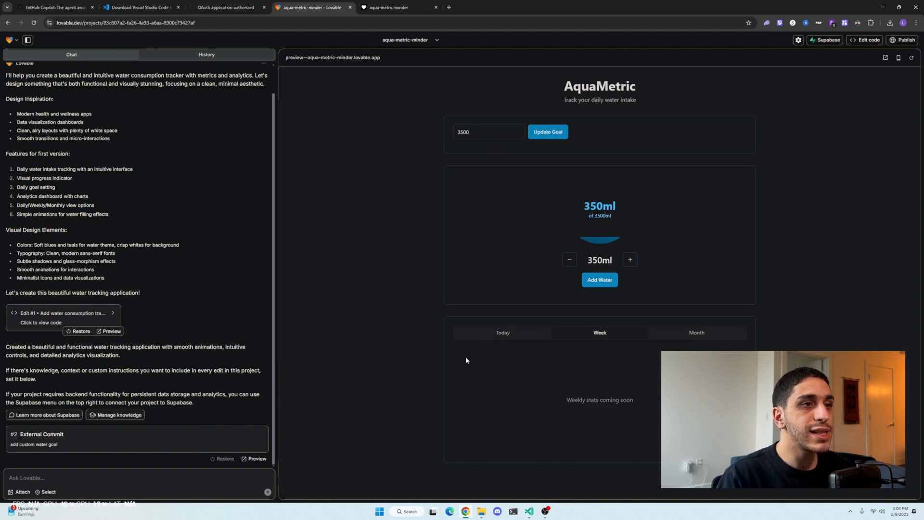